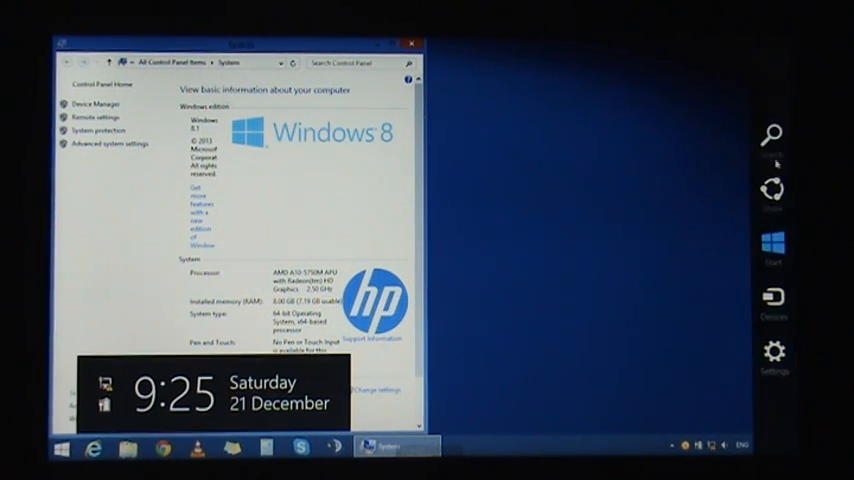
- Go to Update and recovery in PC settings, showing Windows Update with no updates available
left_click(774, 352)
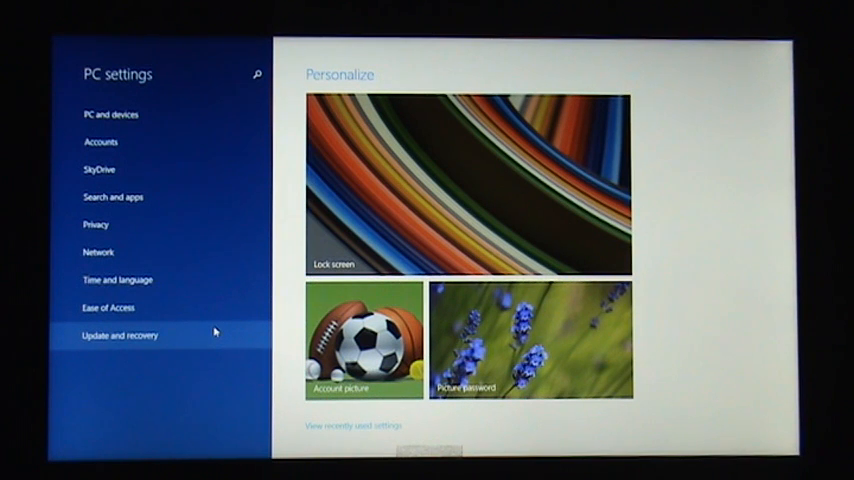
left_click(118, 336)
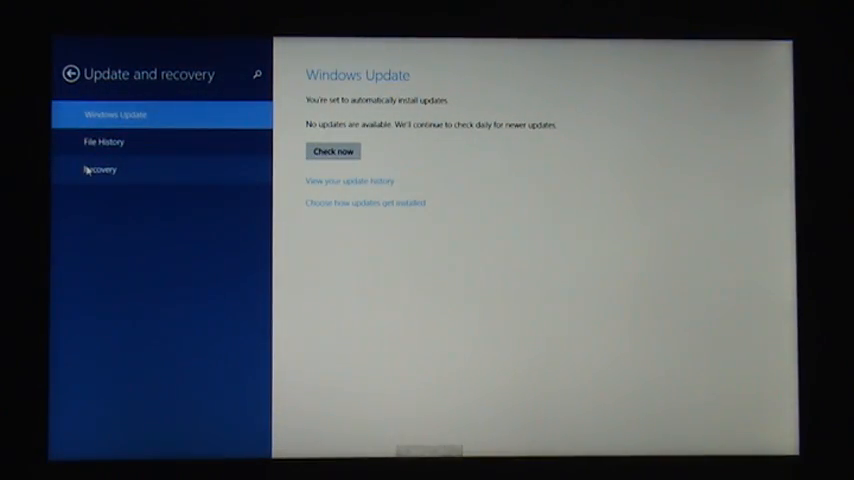
- Restart the laptop into advanced startup from Recovery, reaching the Choose an option screen
left_click(100, 168)
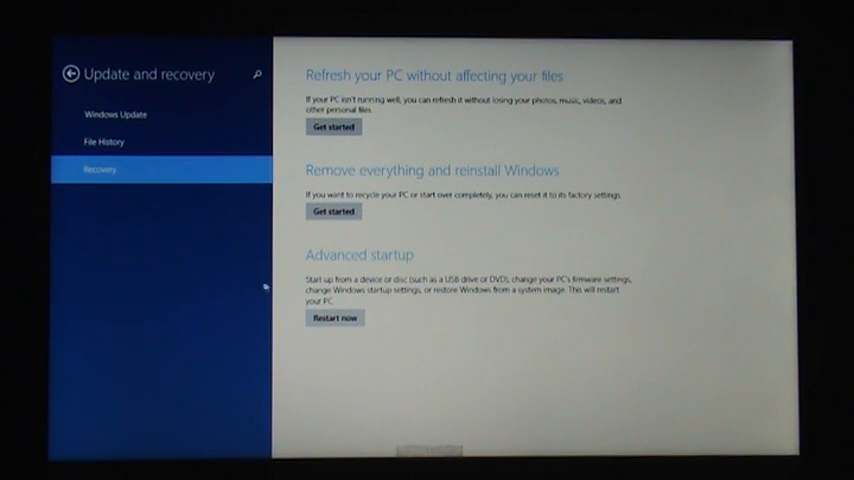
mouse_move(344, 308)
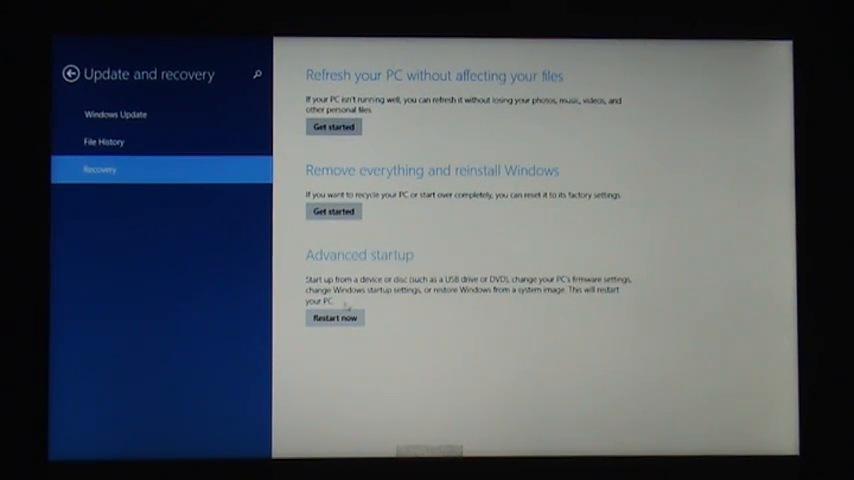
left_click(336, 318)
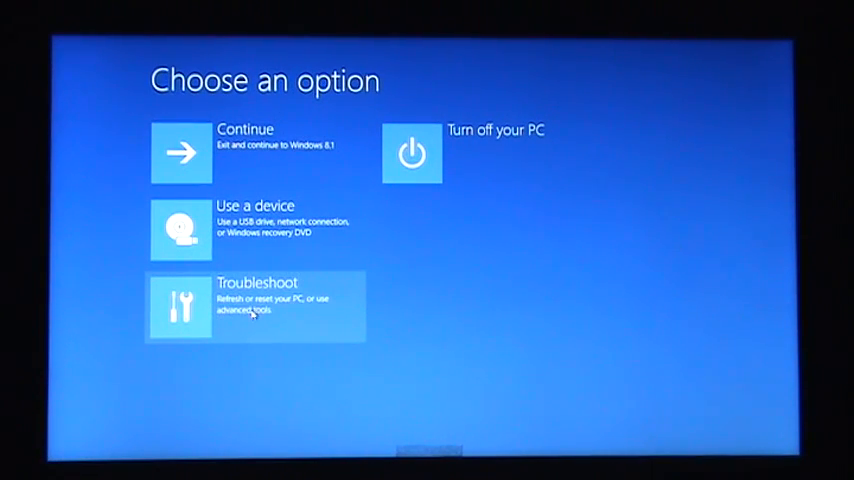
- Choose Troubleshoot on the Choose an option screen to reach its refresh, reset and advanced options
left_click(256, 304)
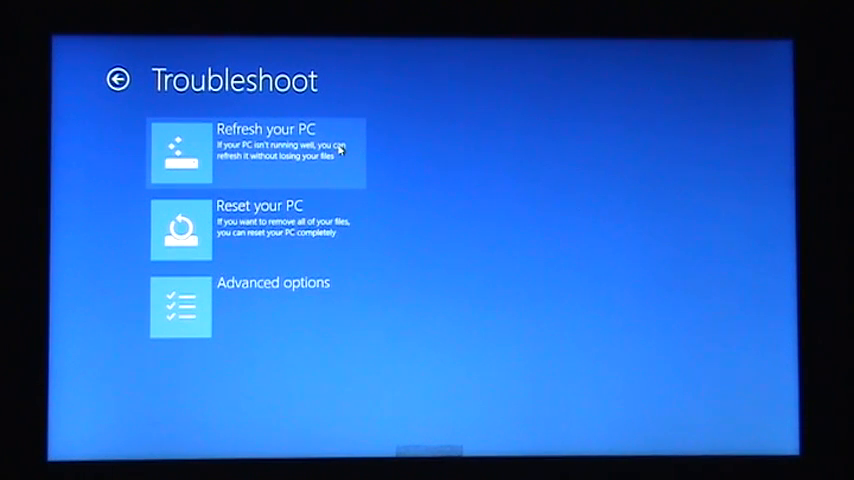
mouse_move(352, 226)
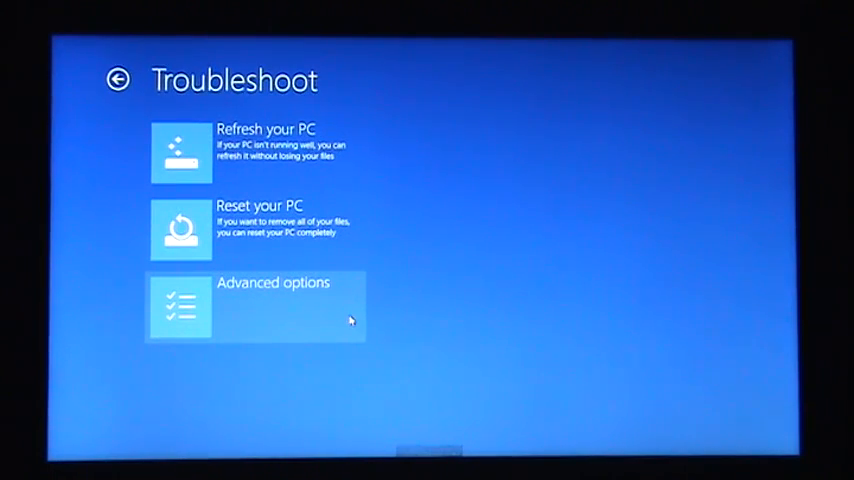
left_click(256, 308)
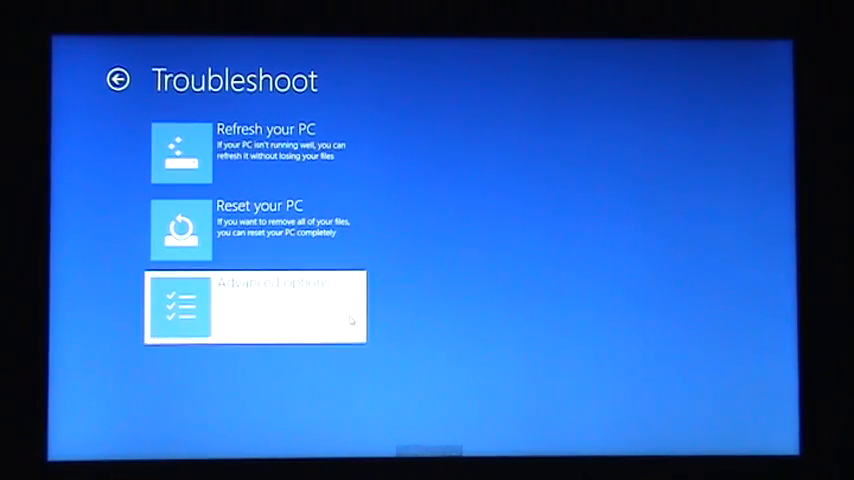
- Go into Advanced options, listing System Restore, Startup Repair, Command Prompt and UEFI Firmware Settings
left_click(256, 304)
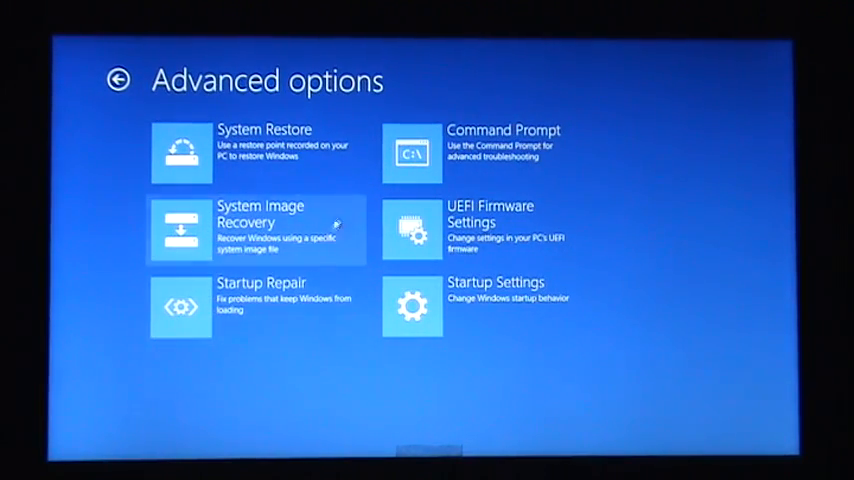
mouse_move(676, 196)
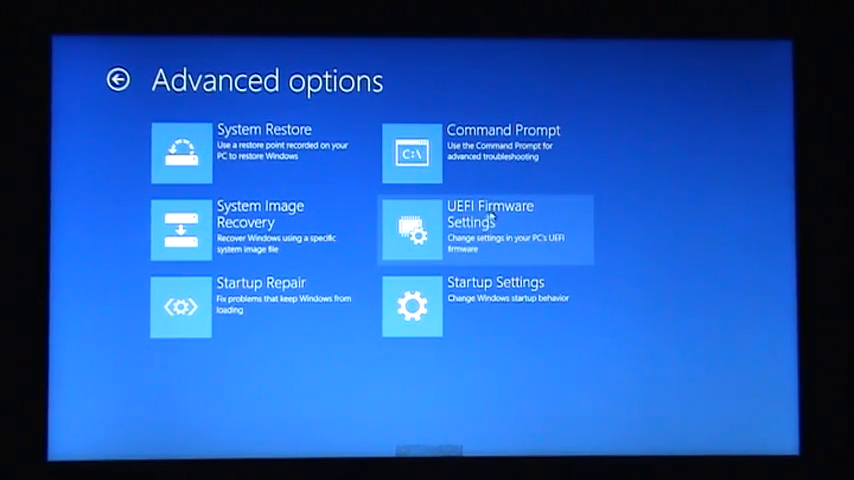
mouse_move(532, 220)
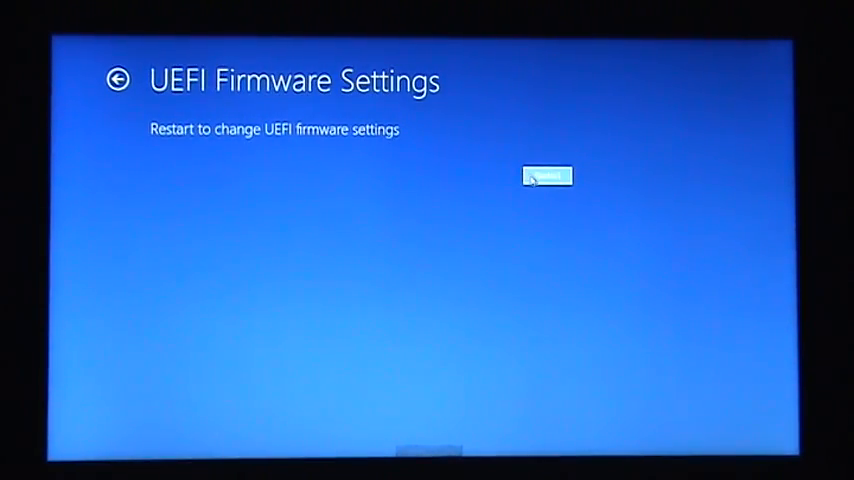
- Restart from the UEFI Firmware Settings screen into the HP Startup Menu
left_click(548, 176)
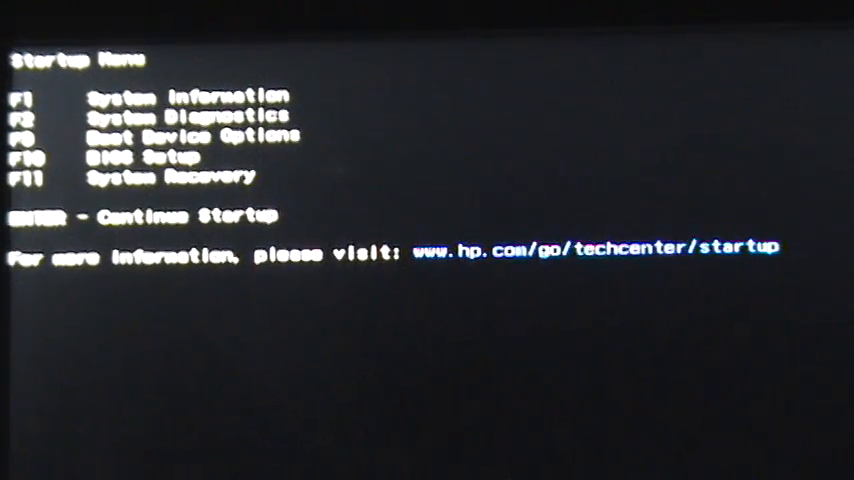
- Enter BIOS Setup with F10, landing on the InsydeH2O Main page for the HP Pavilion 15
key("F10")
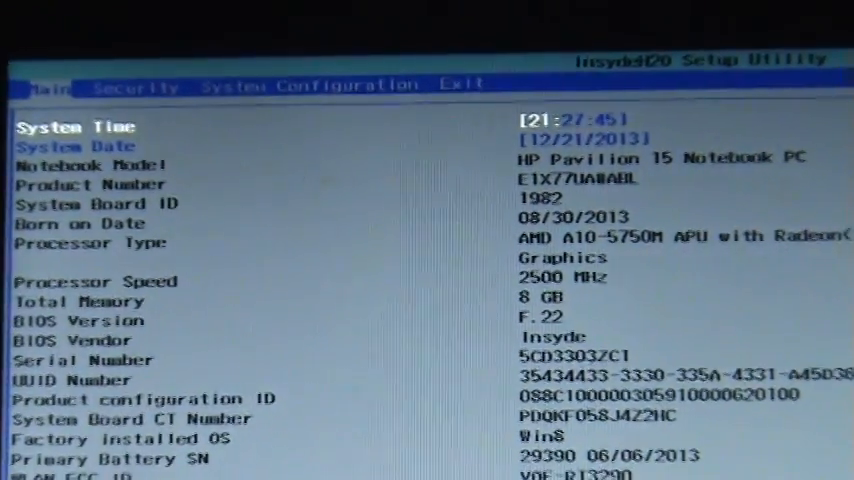